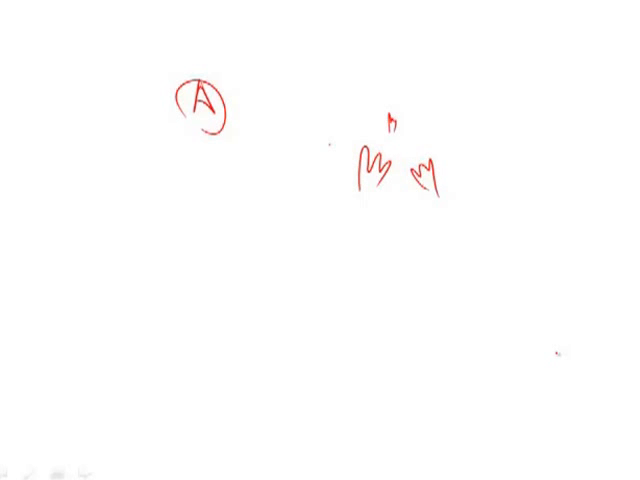
- Sketch one more red footprint, then cross out the footprints with two diagonal strokes
drag(330, 90, 344, 130)
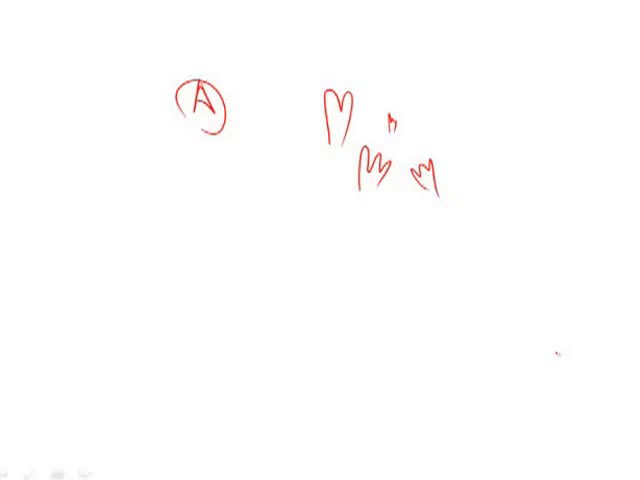
drag(296, 72, 456, 190)
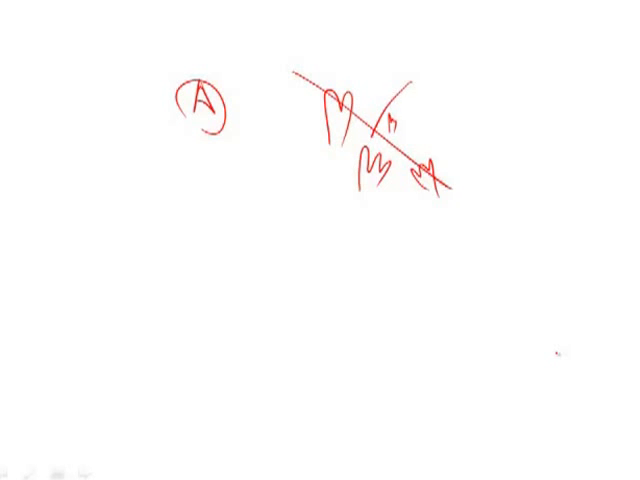
drag(184, 196, 224, 160)
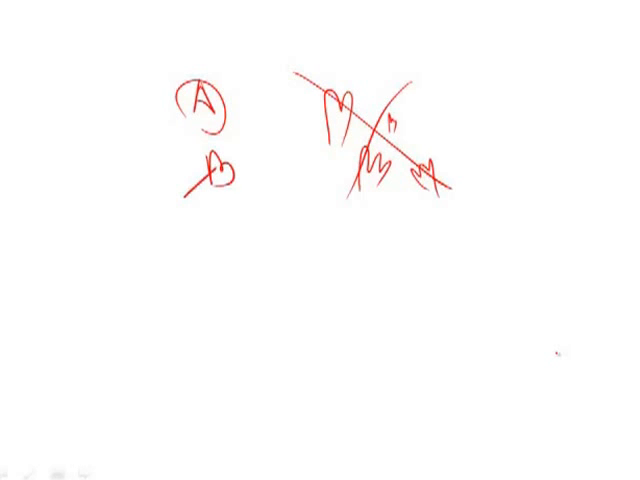
- Handwrite a red C beneath the B and strike it through diagonally
drag(190, 190, 236, 150)
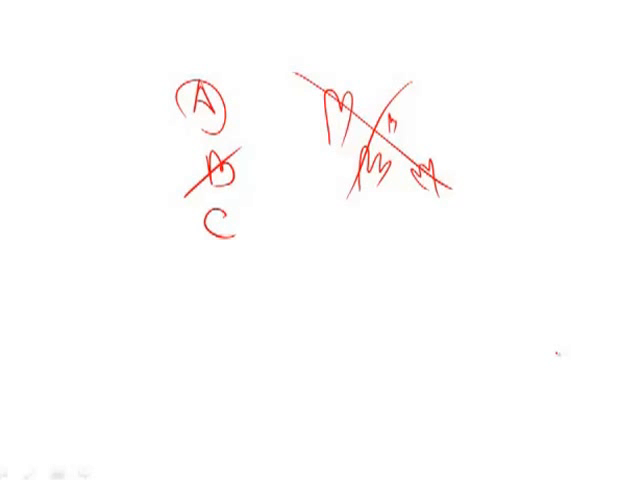
drag(184, 258, 270, 210)
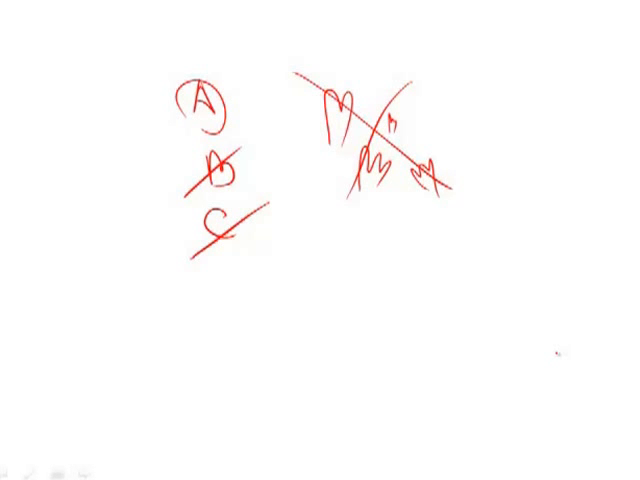